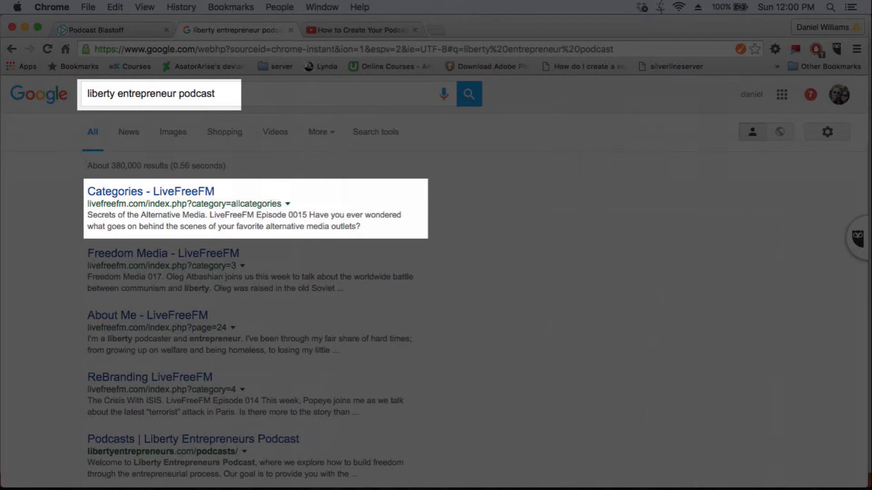
Set the Site Title to 'Hot Rods | Classic Cars | HotRodCast' and move to Save Changes.
{"action": "type", "text": "livefreefm"}
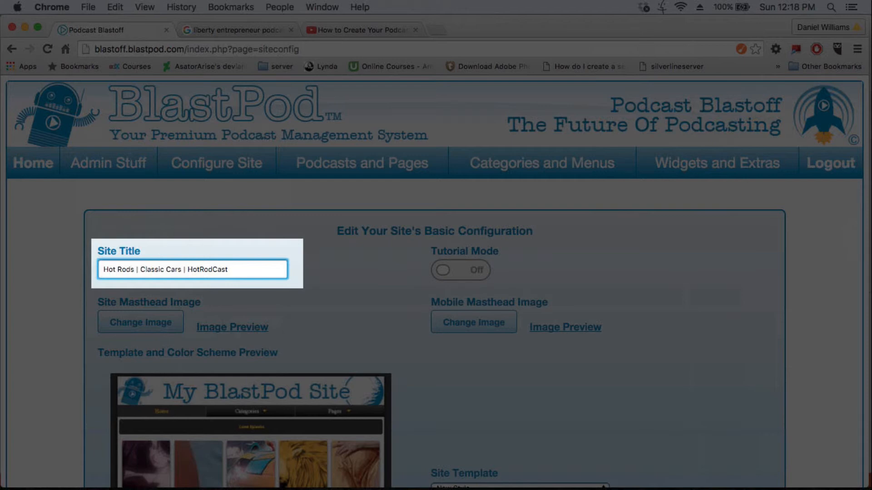
{"action": "left_click", "coordinate": [218, 163]}
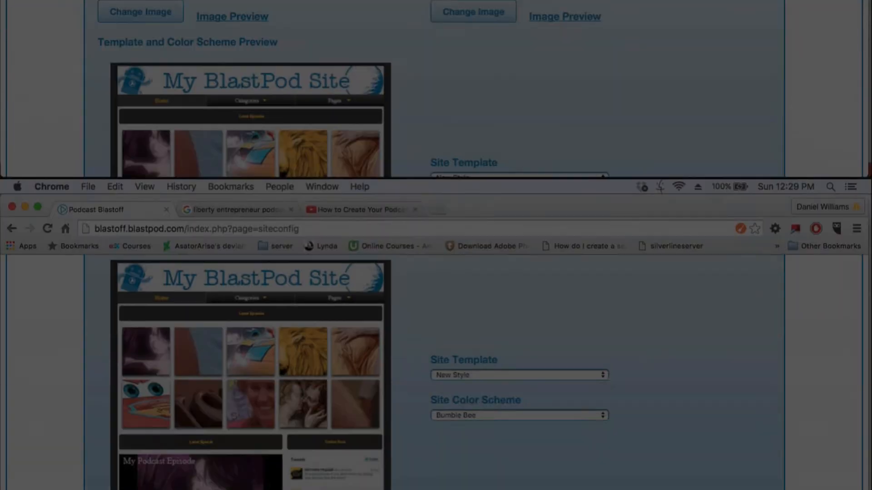
{"action": "scroll", "scroll_direction": "down", "scroll_amount": 3}
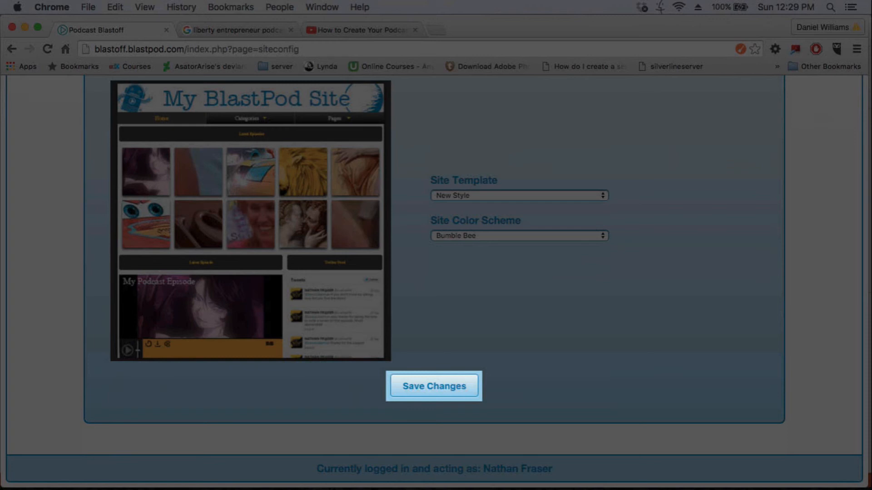